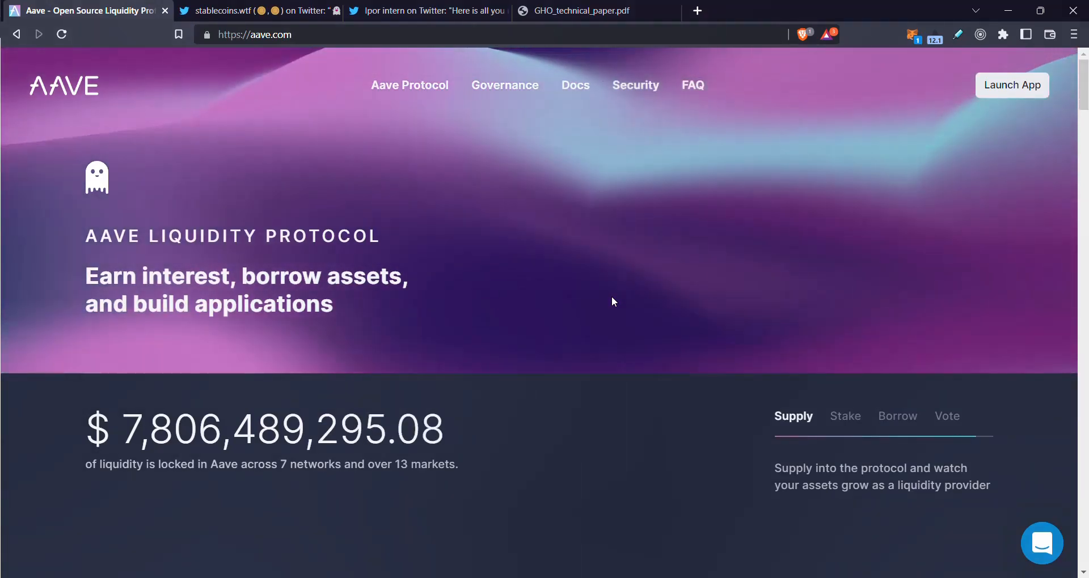
- View the Stake section on aave.com, then switch to the stablecoins.wtf GHO thread
{"action": "left_click", "coordinate": [844, 415]}
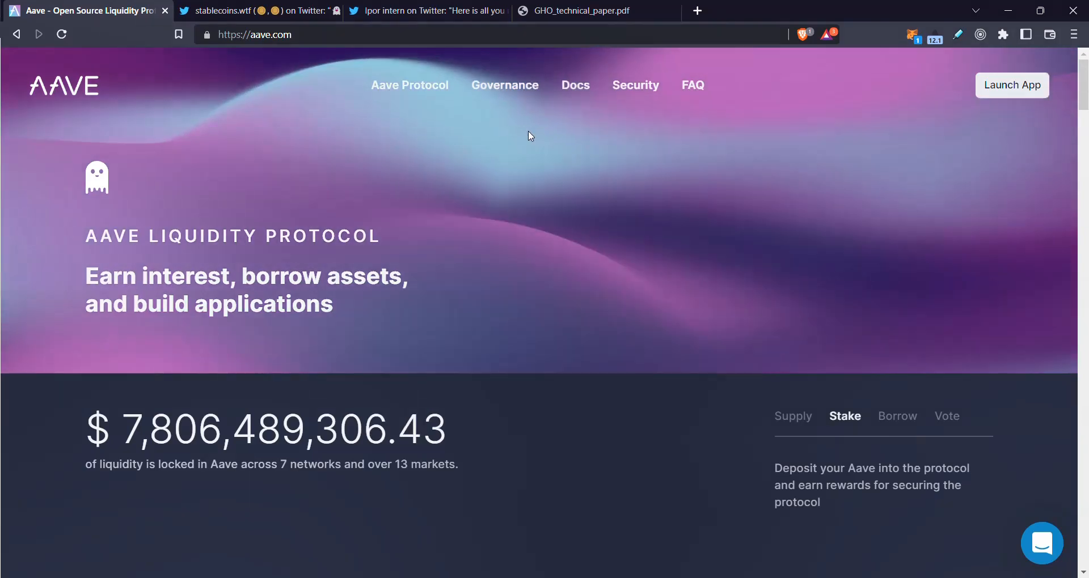
{"action": "left_click", "coordinate": [260, 10]}
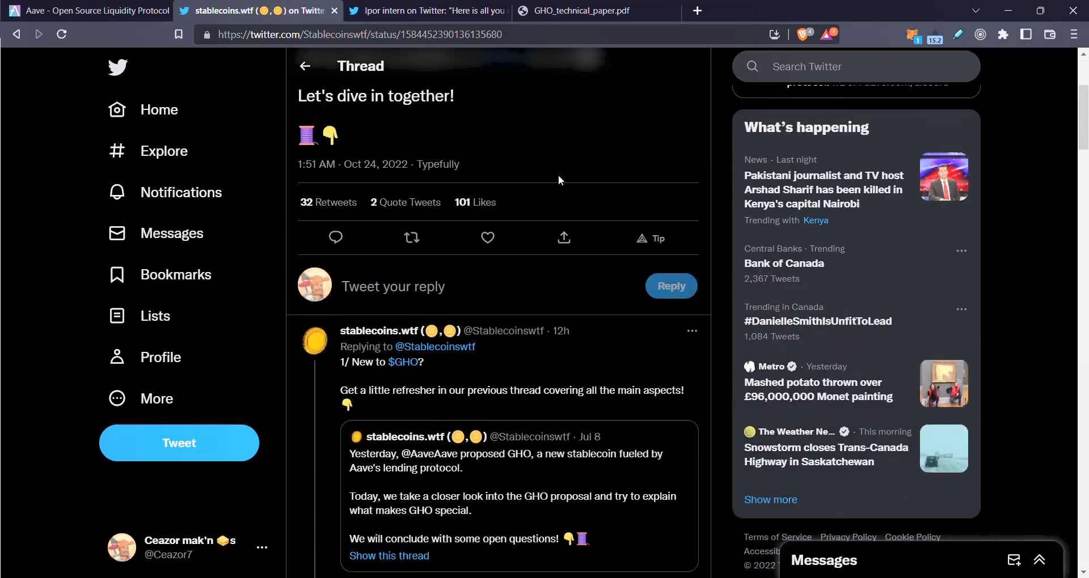
- Read the Ipor intern GHO thread past the stablecoin trilemma to overcollateralization
{"action": "left_click", "coordinate": [423, 10]}
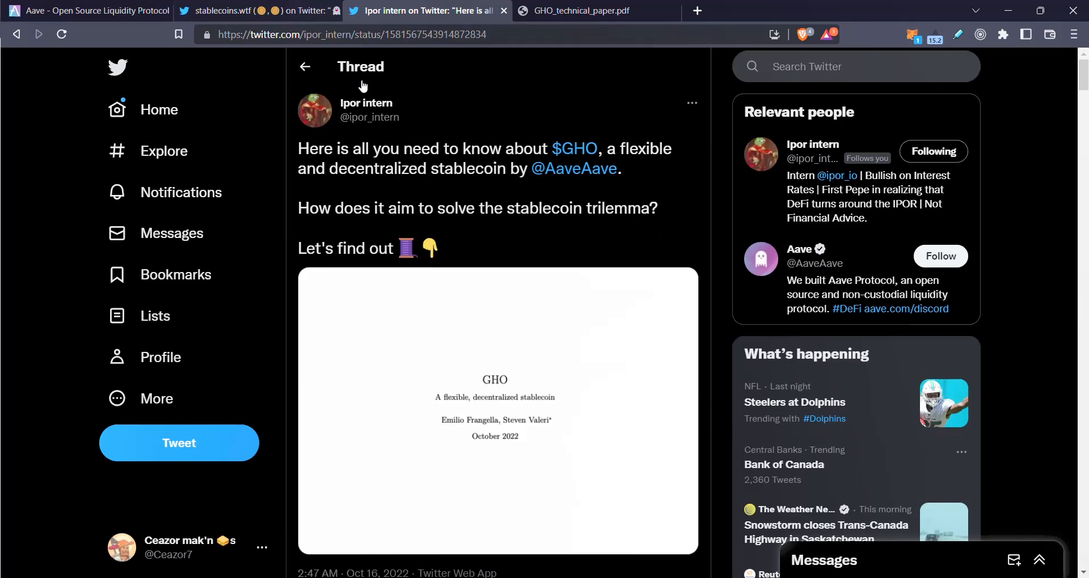
{"action": "scroll", "scroll_direction": "down", "scroll_amount": 3}
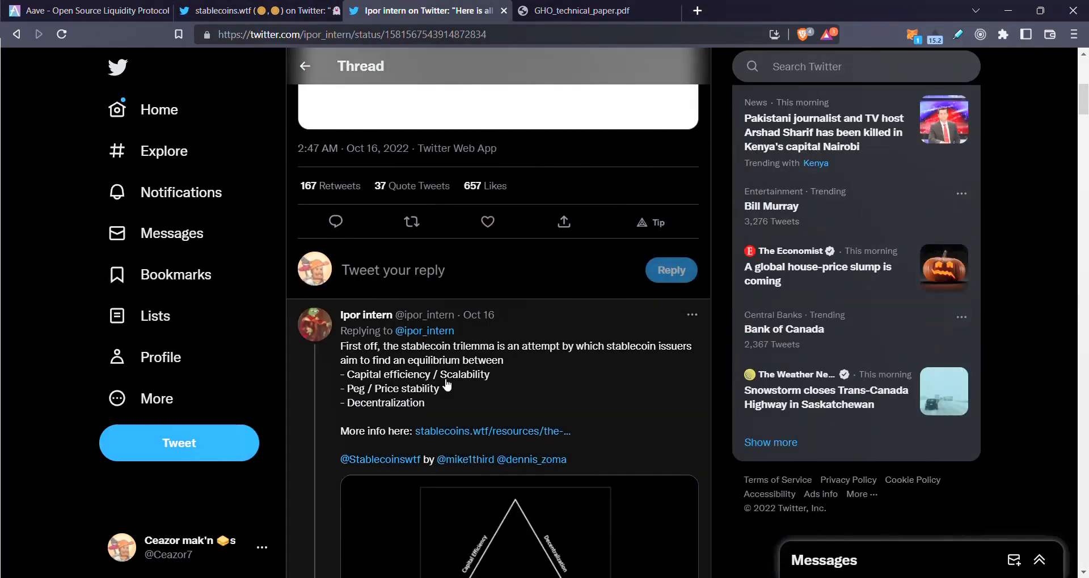
{"action": "scroll", "scroll_direction": "down", "scroll_amount": 3}
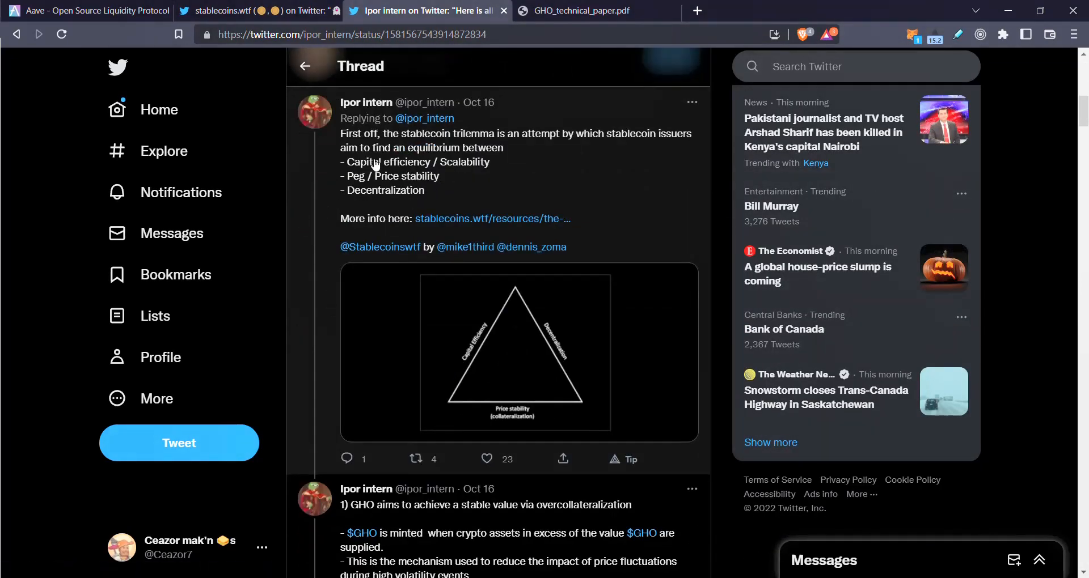
{"action": "mouse_move", "coordinate": [522, 321]}
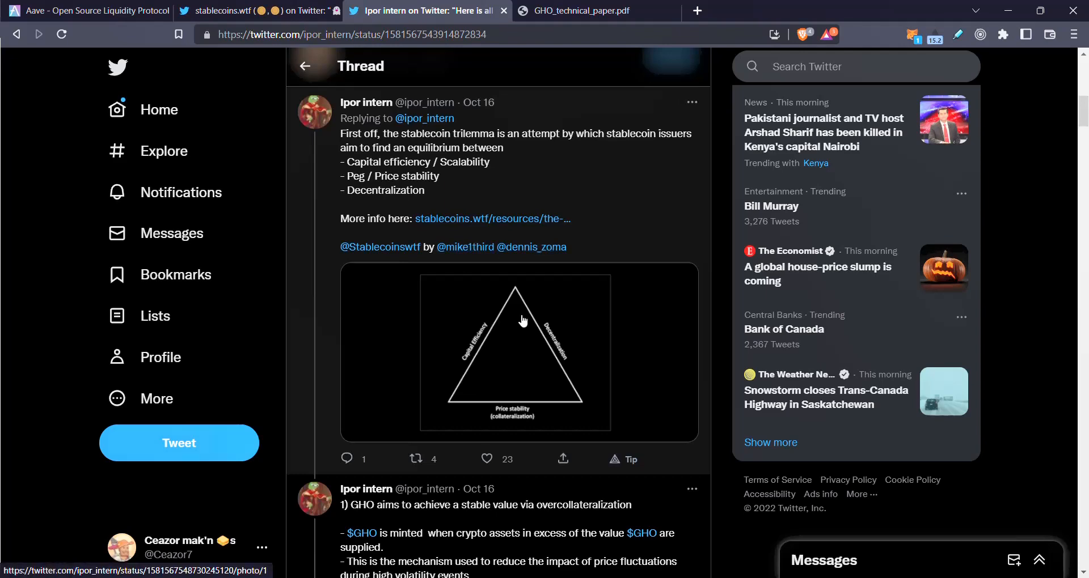
{"action": "scroll", "scroll_direction": "down", "scroll_amount": 3}
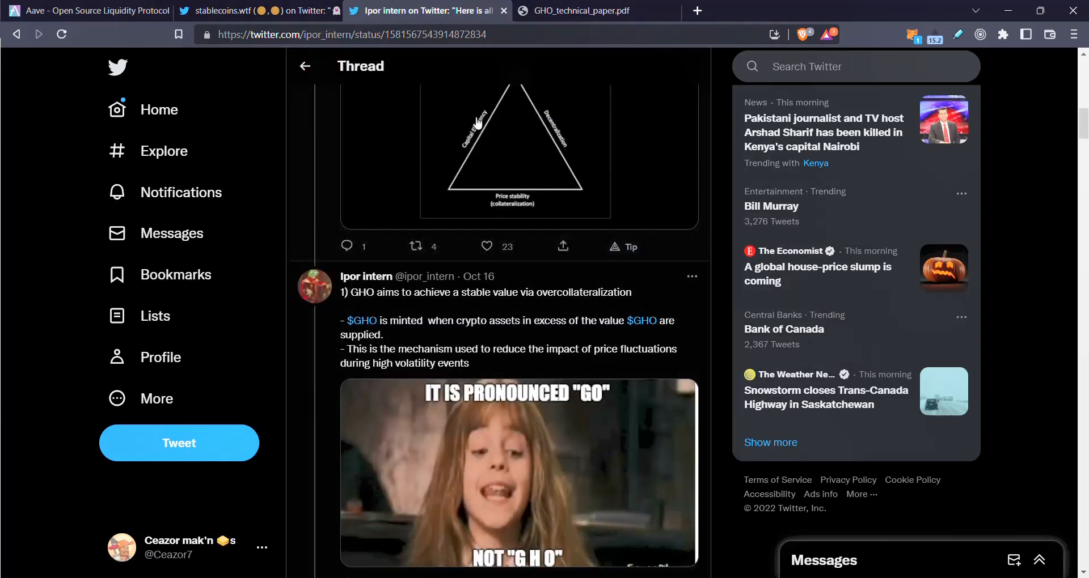
{"action": "mouse_move", "coordinate": [591, 68]}
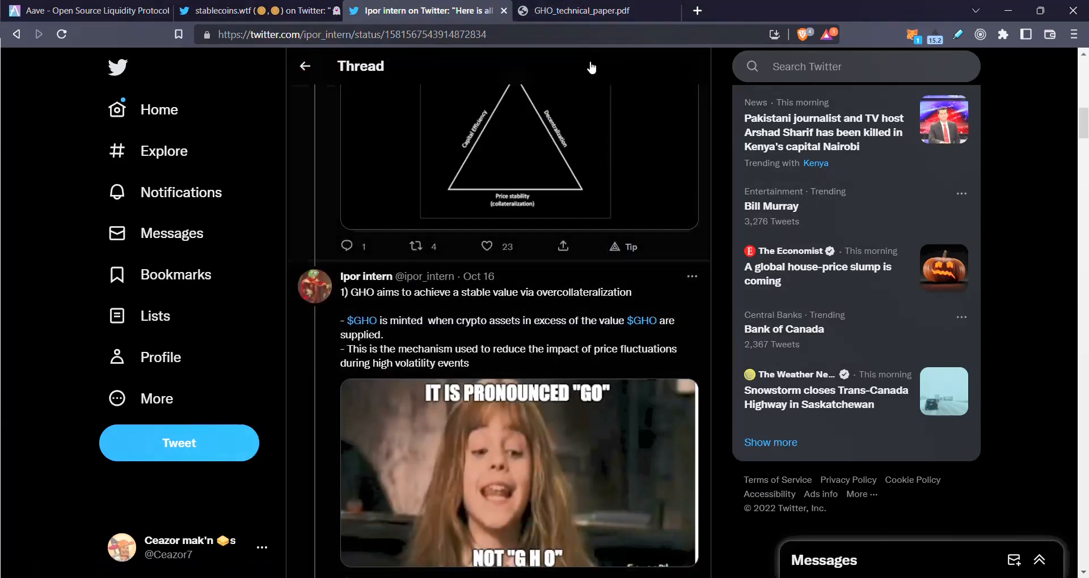
- Scroll GHO_technical_paper.pdf past its title page to the Safety/APR diagram
{"action": "left_click", "coordinate": [594, 10]}
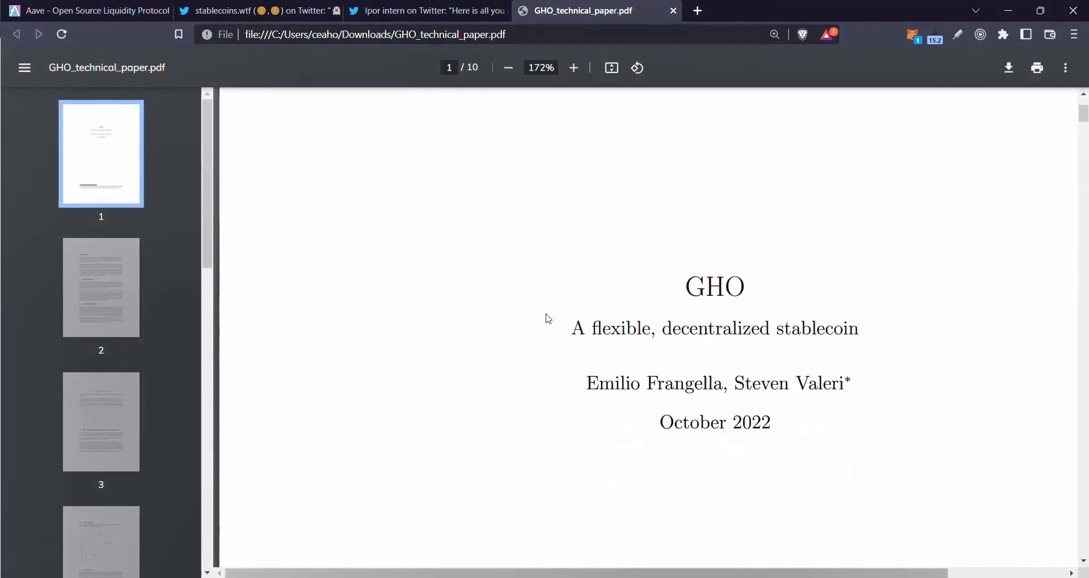
{"action": "scroll", "scroll_direction": "down", "scroll_amount": 3}
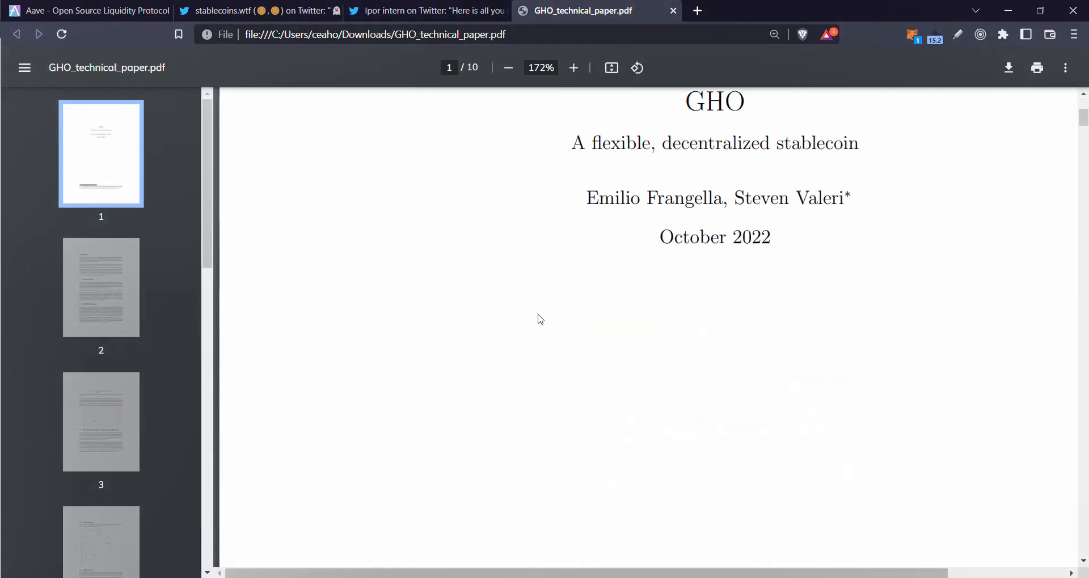
{"action": "mouse_move", "coordinate": [158, 246]}
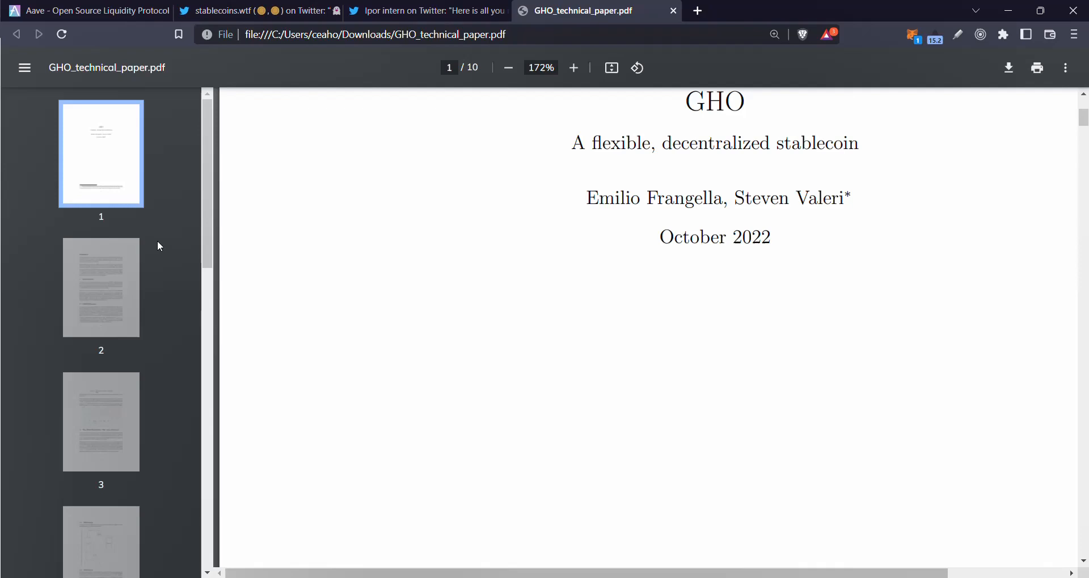
{"action": "scroll", "scroll_direction": "down", "scroll_amount": 3}
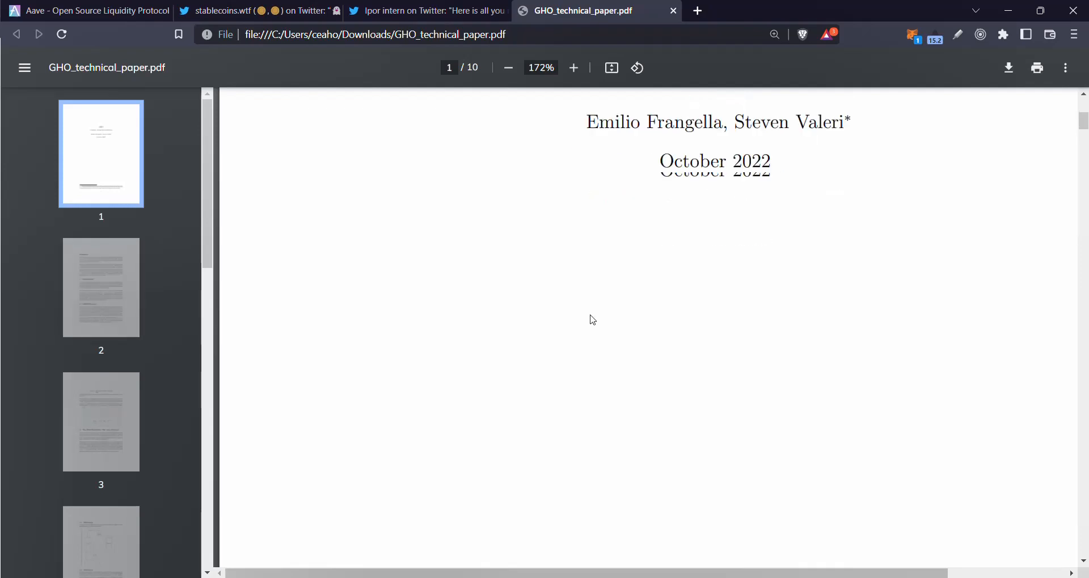
{"action": "scroll", "scroll_direction": "down", "scroll_amount": 3}
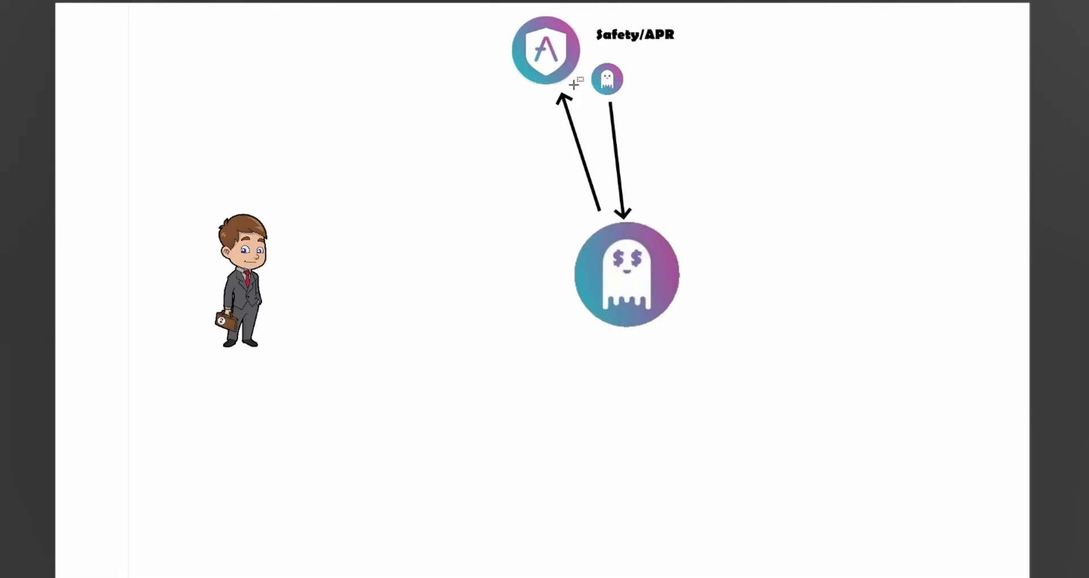
{"action": "mouse_move", "coordinate": [618, 247]}
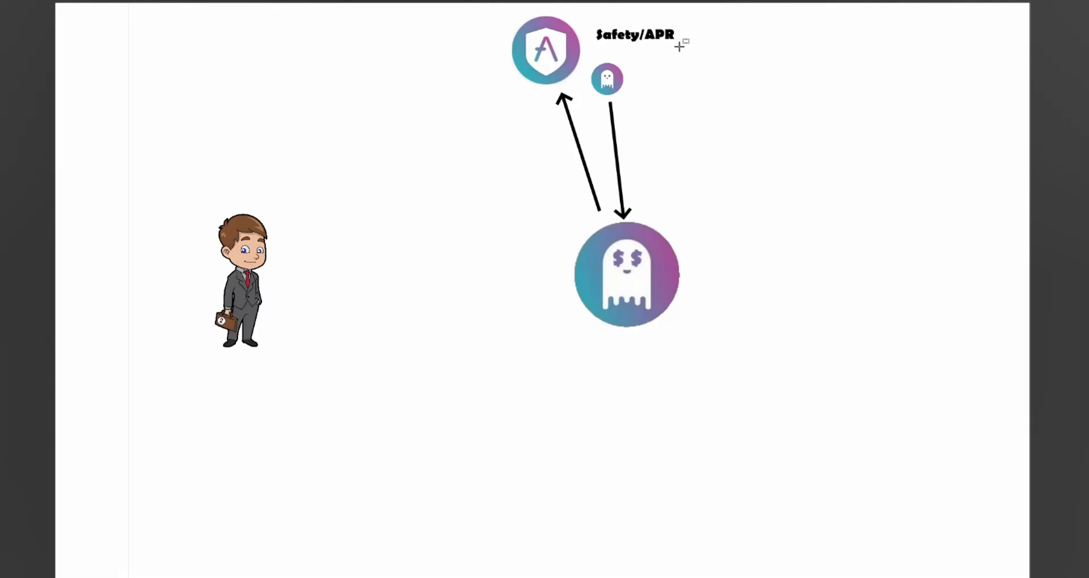
{"action": "mouse_move", "coordinate": [343, 312]}
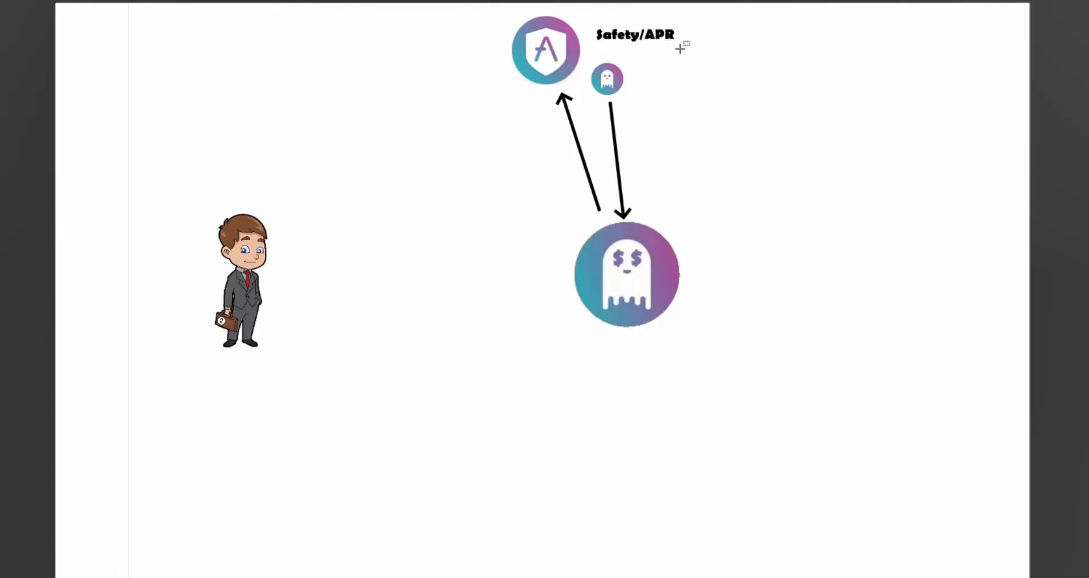
{"action": "mouse_move", "coordinate": [659, 160]}
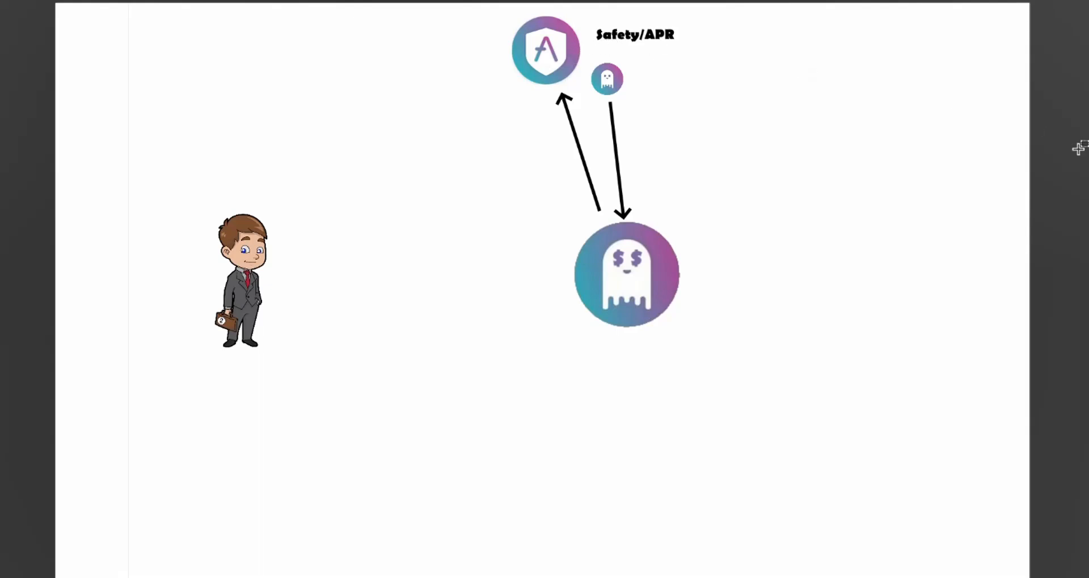
{"action": "mouse_move", "coordinate": [986, 279]}
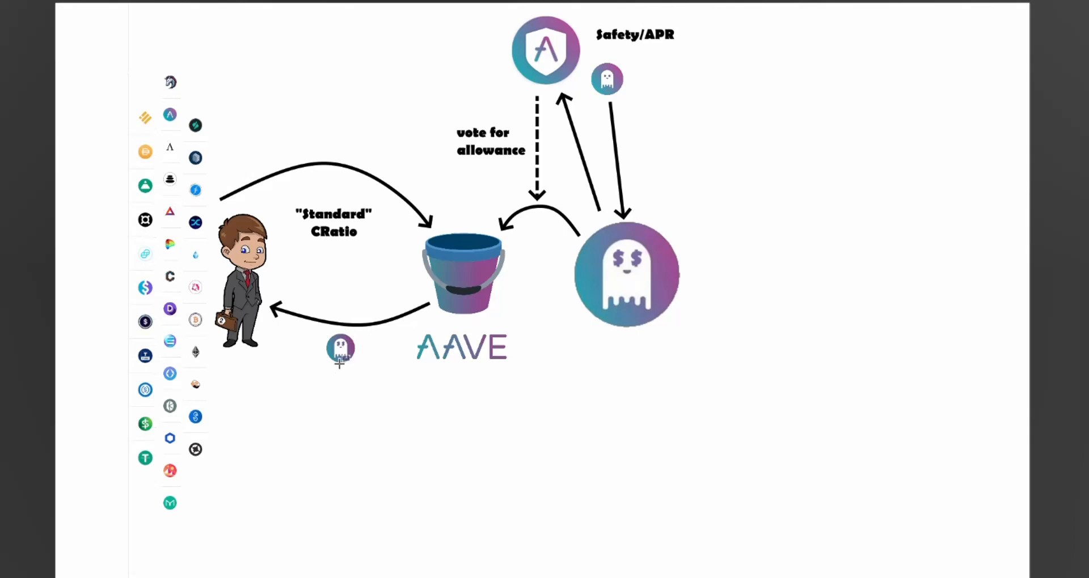
{"action": "mouse_move", "coordinate": [336, 219]}
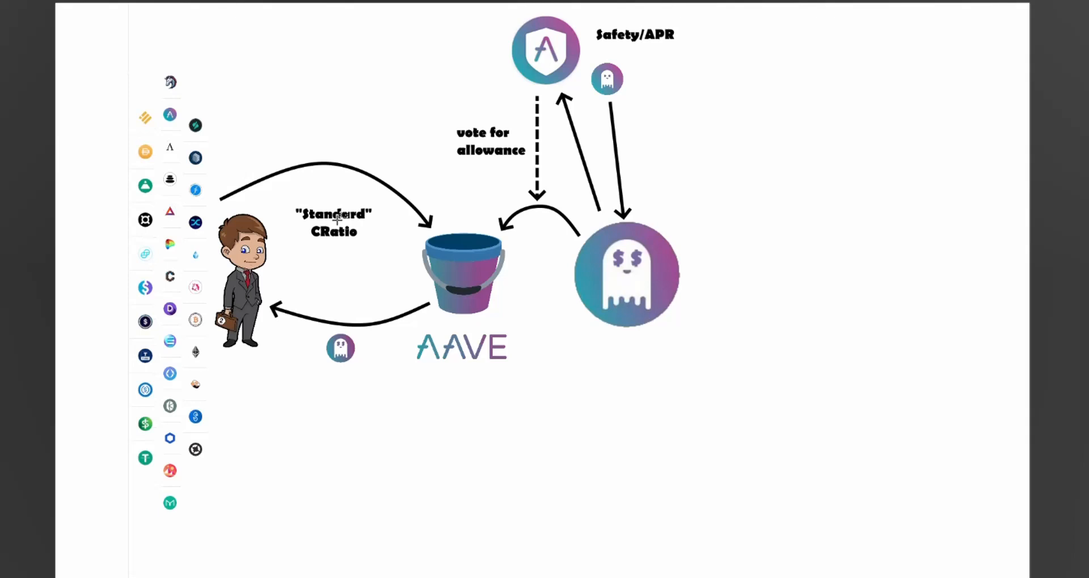
{"action": "mouse_move", "coordinate": [145, 393]}
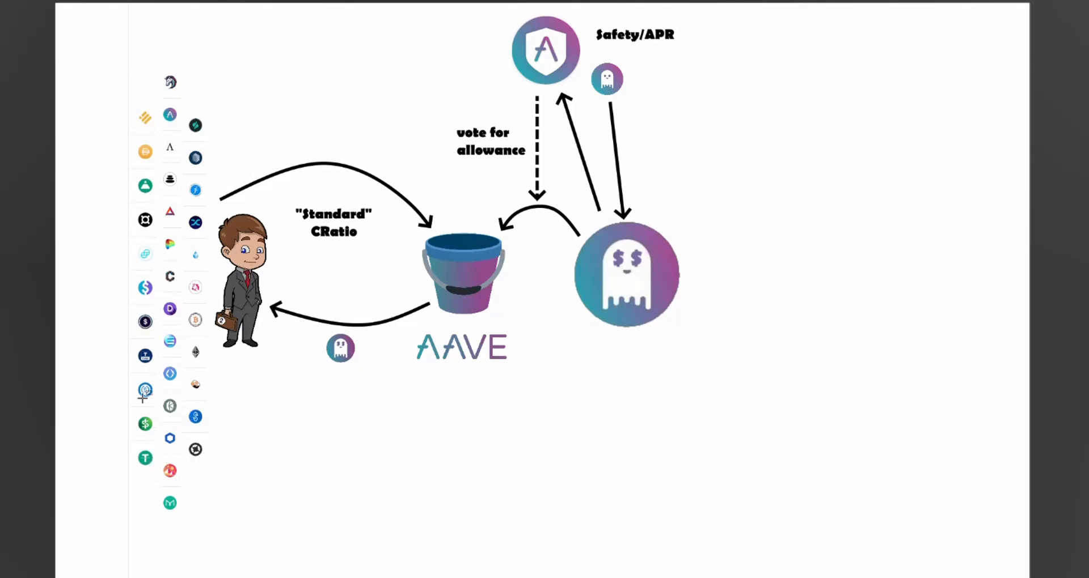